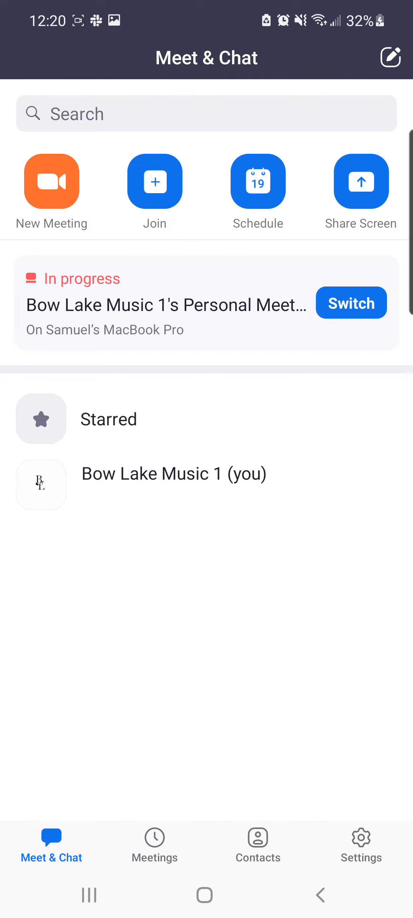
Sign out of the current Zoom account from Settings > profile, confirming with Yes
left_click(361, 846)
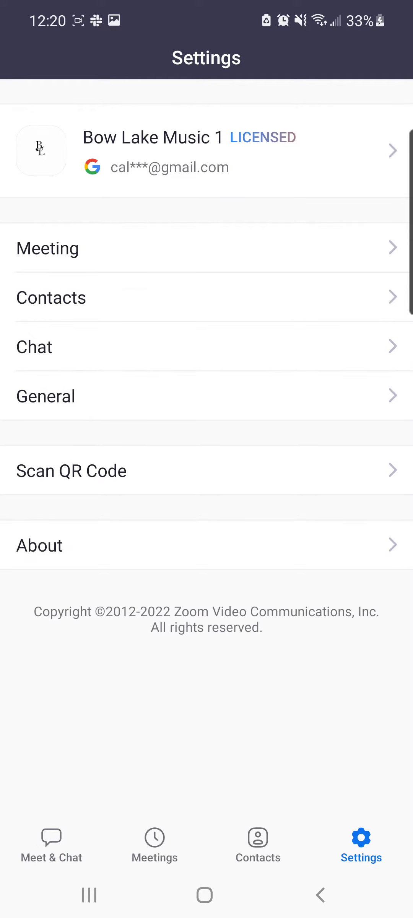
left_click(206, 150)
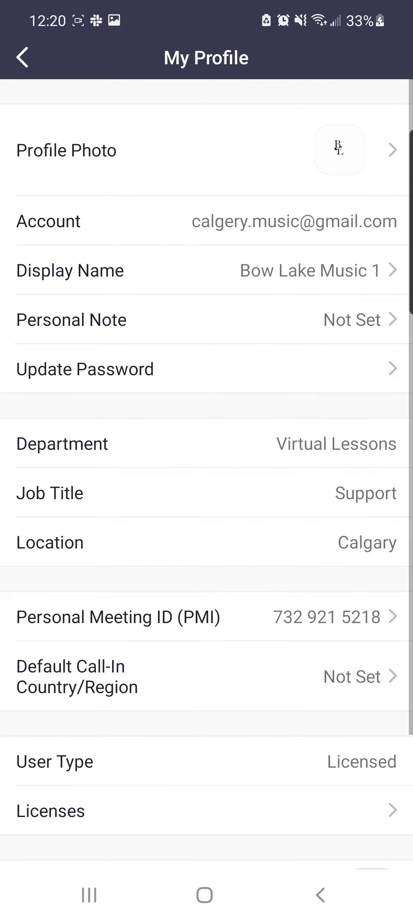
left_click(206, 822)
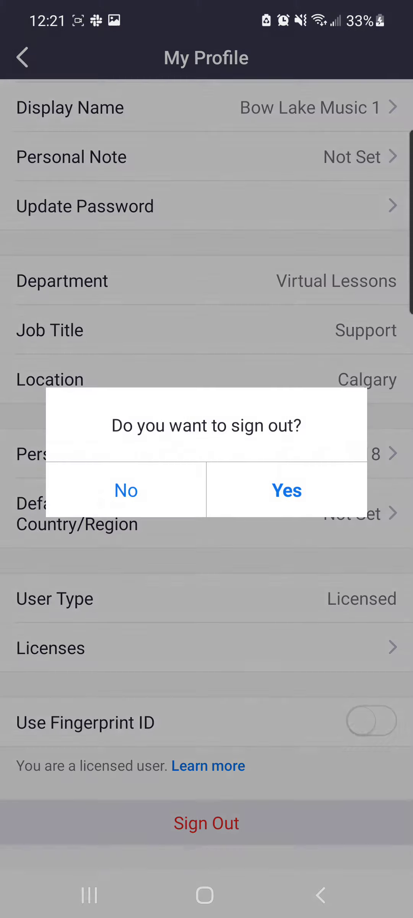
left_click(286, 490)
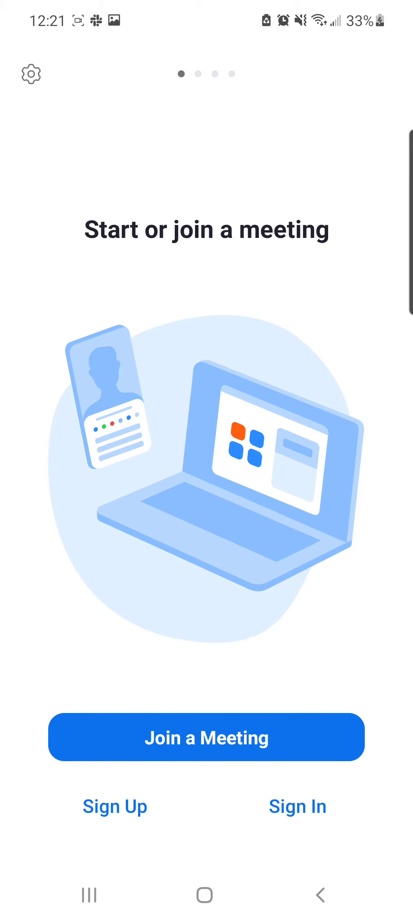
Choose Sign in with Google on the Zoom welcome screen
left_click(298, 806)
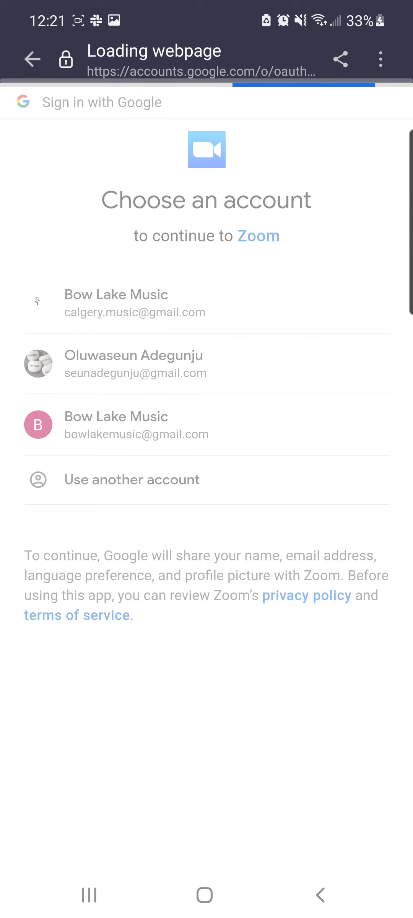
Pick a different Google account in the chooser and launch back into Zoom signed in
left_click(136, 424)
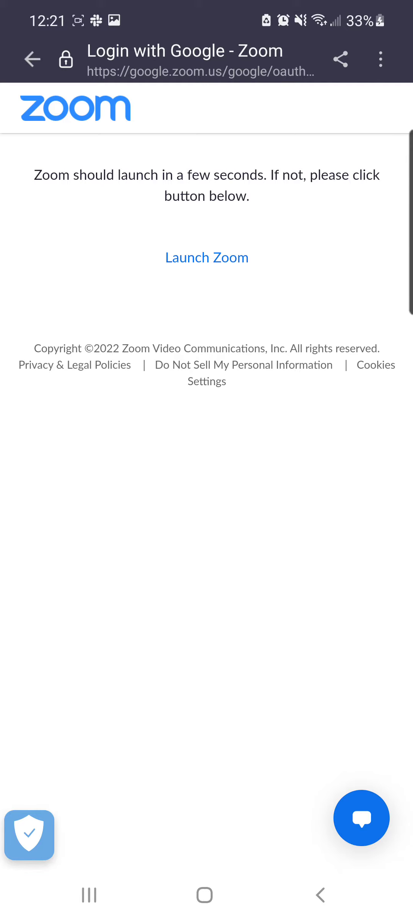
left_click(206, 257)
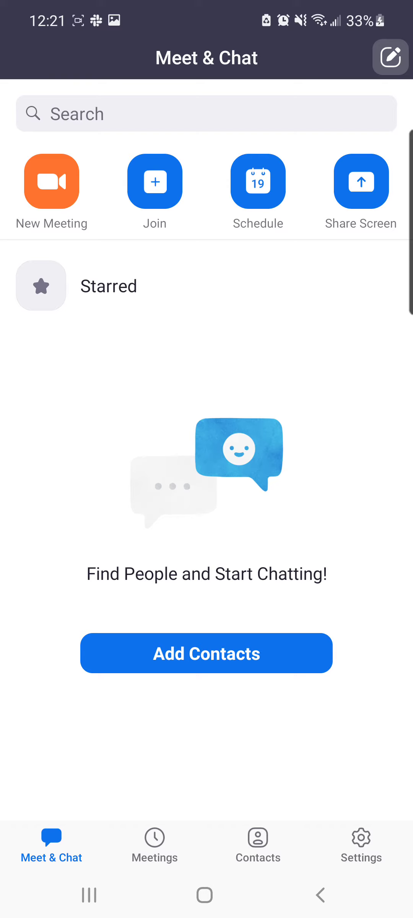
Start setting up a New Meeting from the Meet & Chat screen
left_click(51, 180)
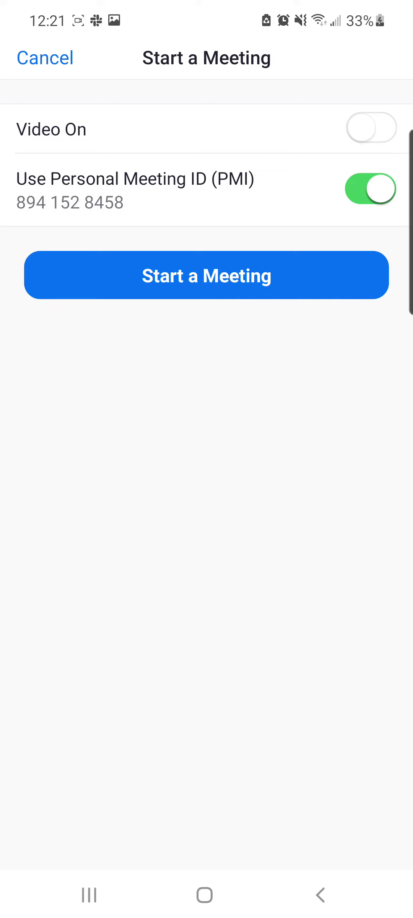
Toggle Use Personal Meeting ID off and back on, then start the meeting
left_click(370, 189)
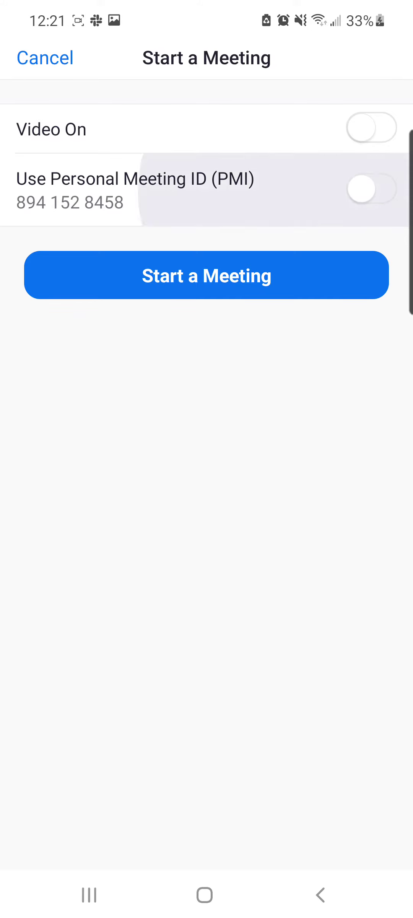
left_click(370, 188)
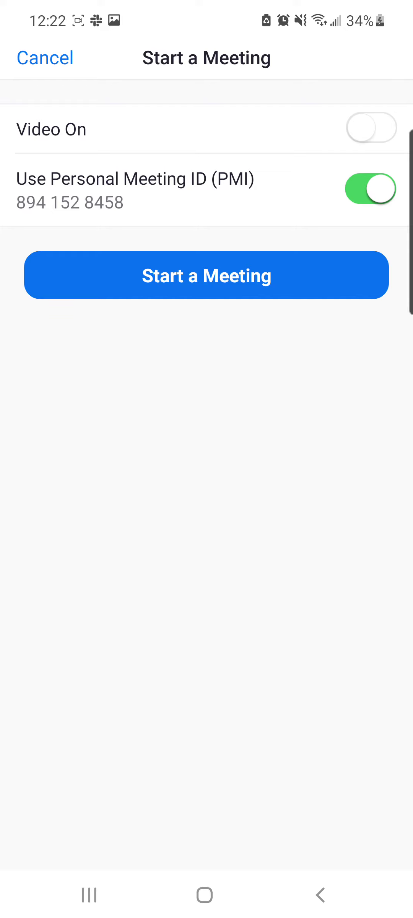
left_click(206, 275)
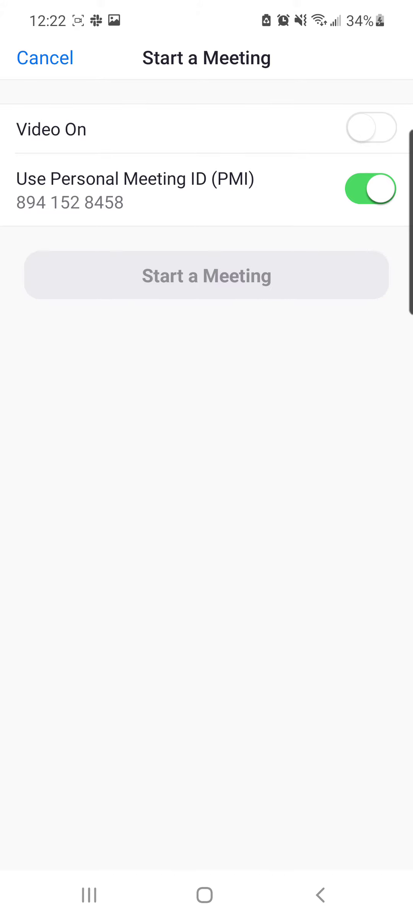